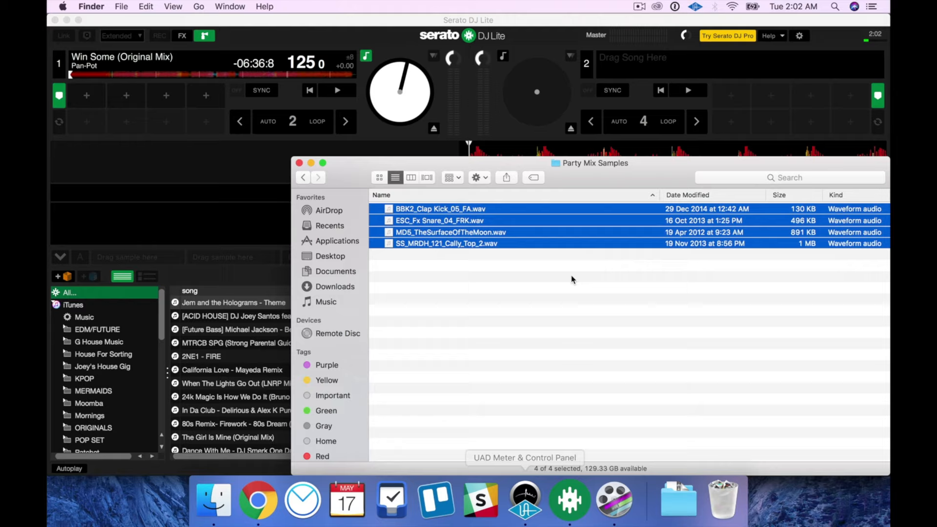
pyautogui.moveTo(478, 240)
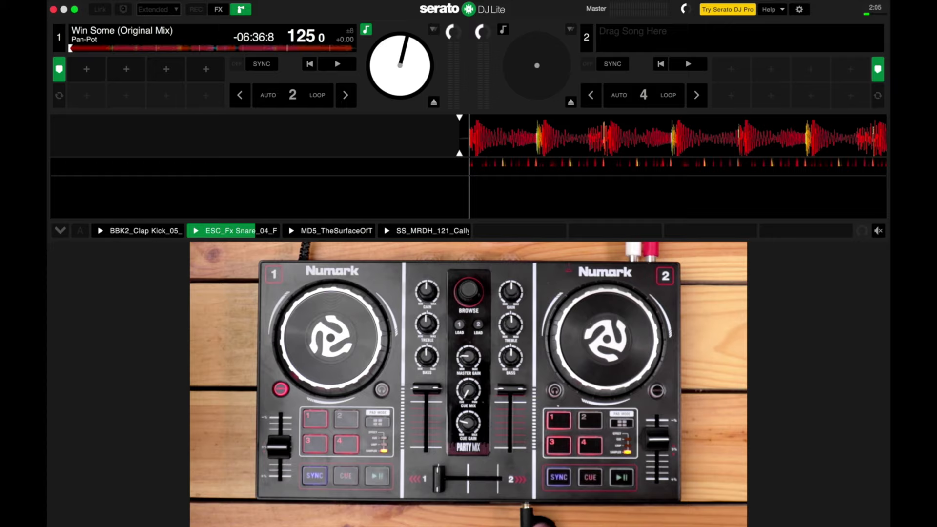
# Trigger the Cally Top sample in the fourth sampler slot so it plays instead of the snare
pyautogui.click(385, 230)
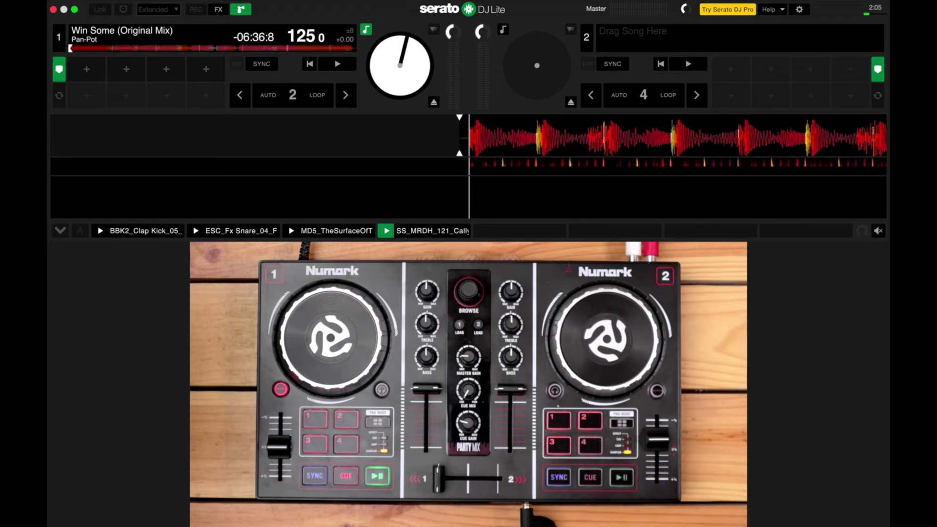